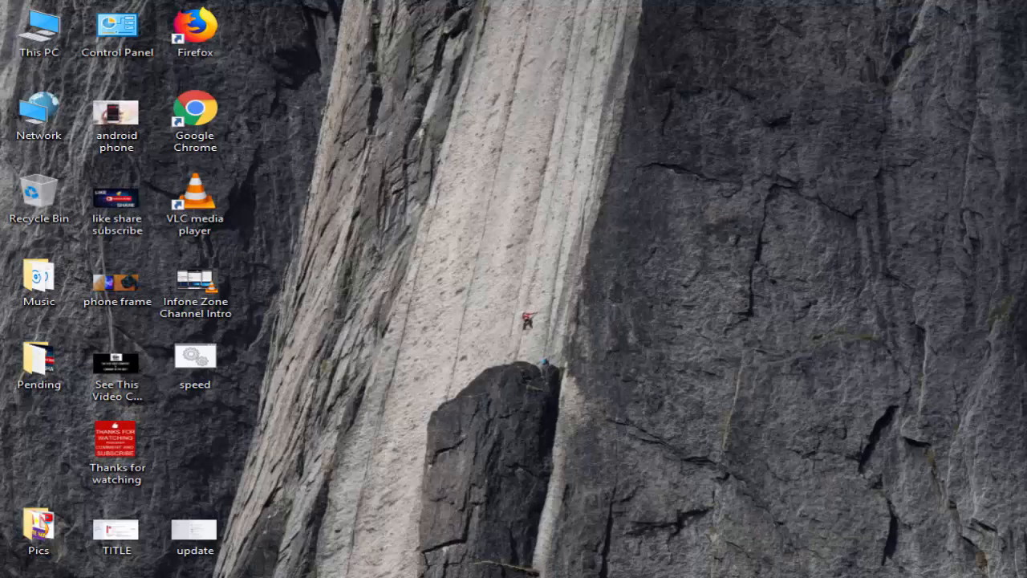
Step: Search the Start menu for 'services' to launch the Services console
{"action": "left_click", "coordinate": [10, 570]}
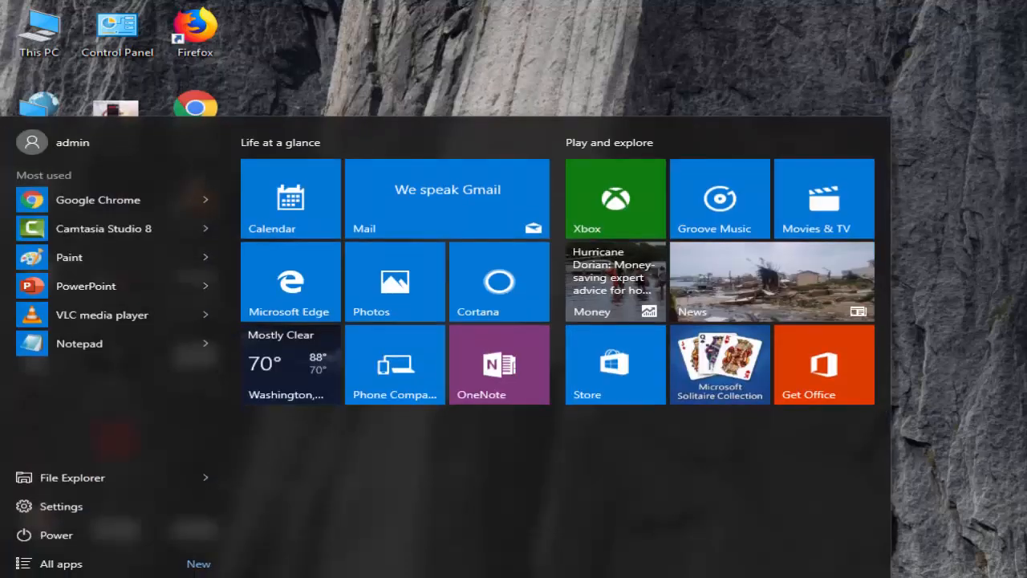
{"action": "type", "text": "services"}
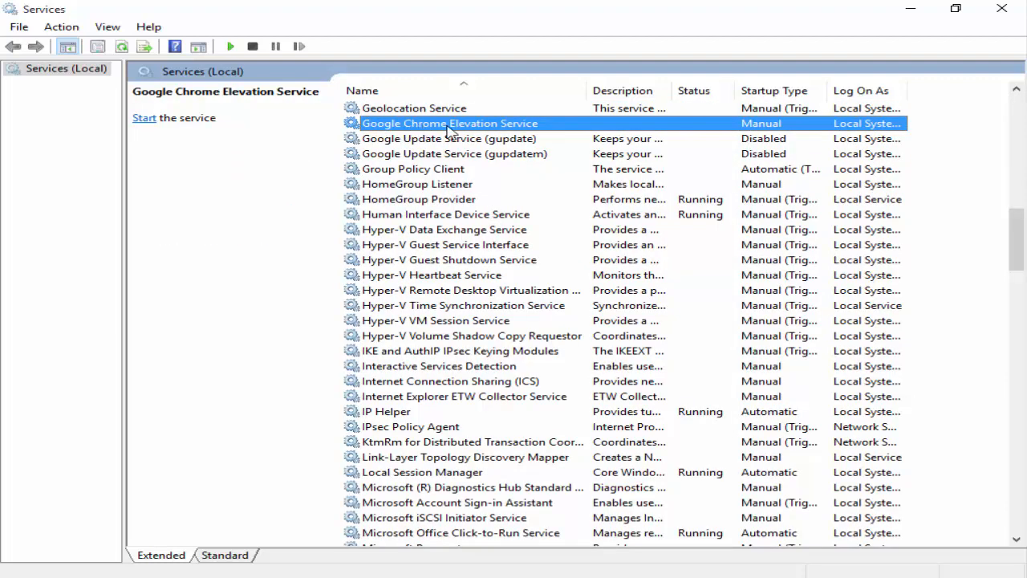
{"action": "left_click", "coordinate": [450, 138]}
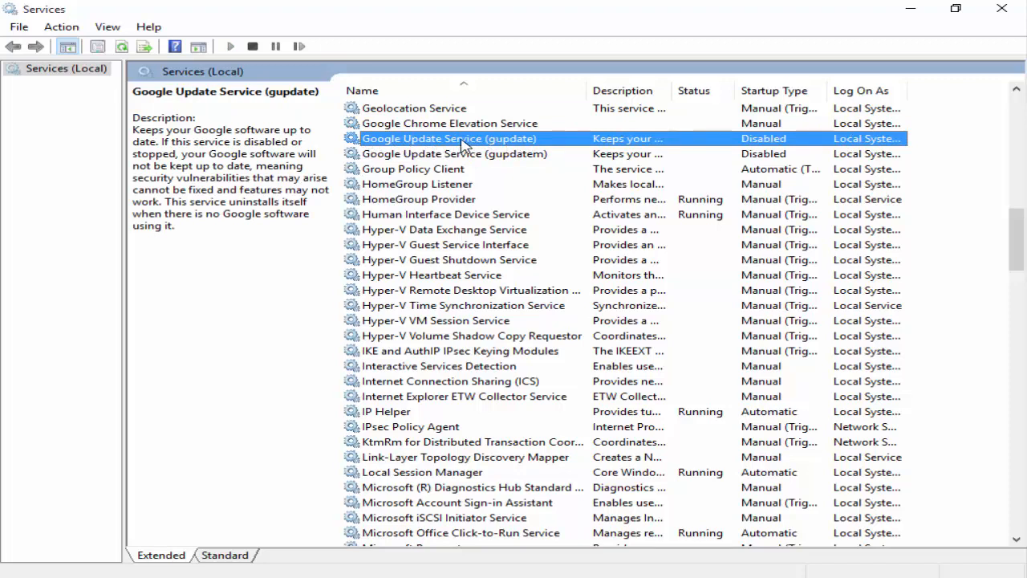
{"action": "left_click", "coordinate": [452, 154]}
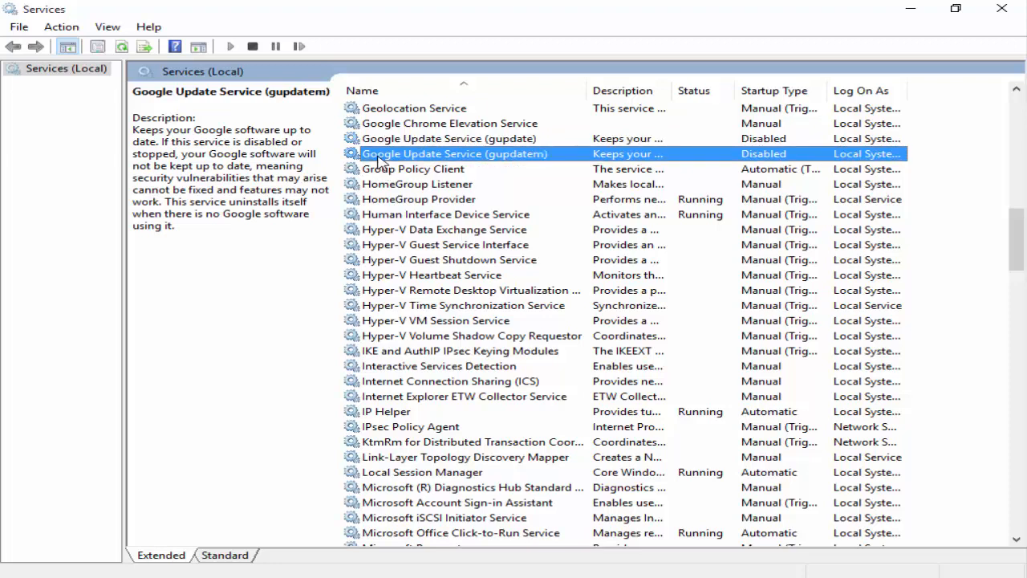
{"action": "mouse_move", "coordinate": [517, 168]}
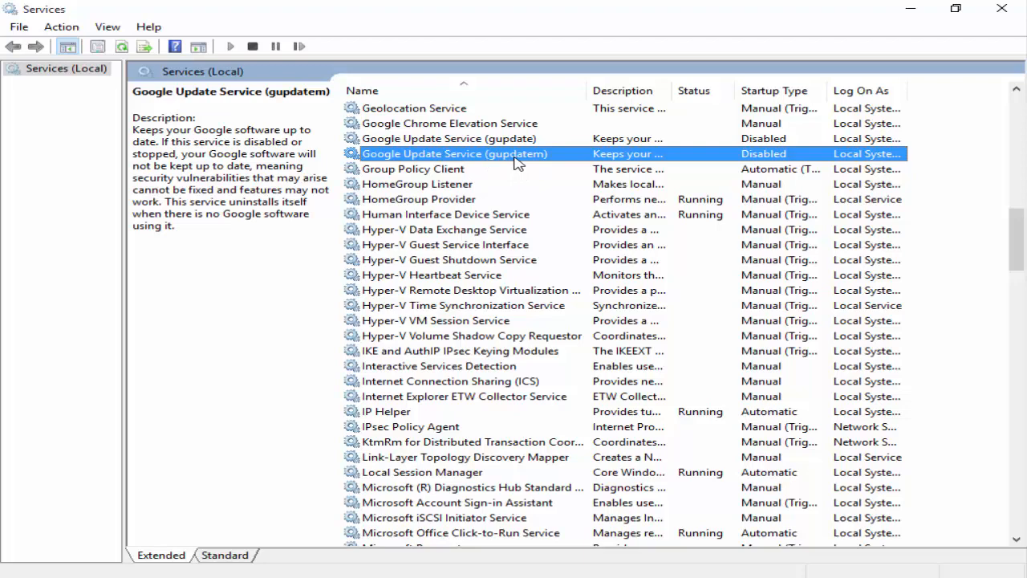
{"action": "mouse_move", "coordinate": [482, 170]}
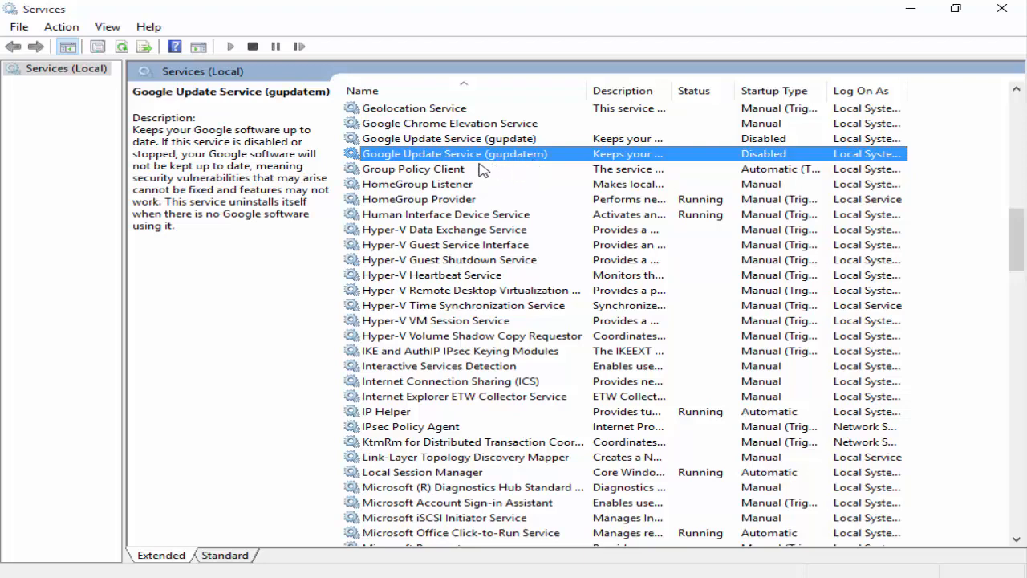
{"action": "left_click", "coordinate": [449, 138]}
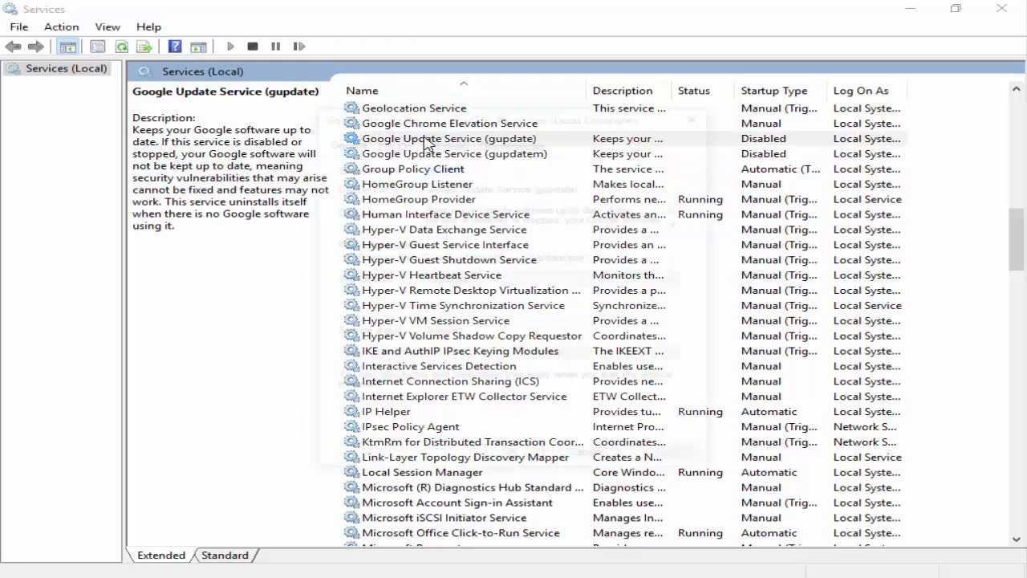
Step: Set Google Update Service (gupdate) startup type to Automatic and apply it
{"action": "double_click", "coordinate": [448, 138]}
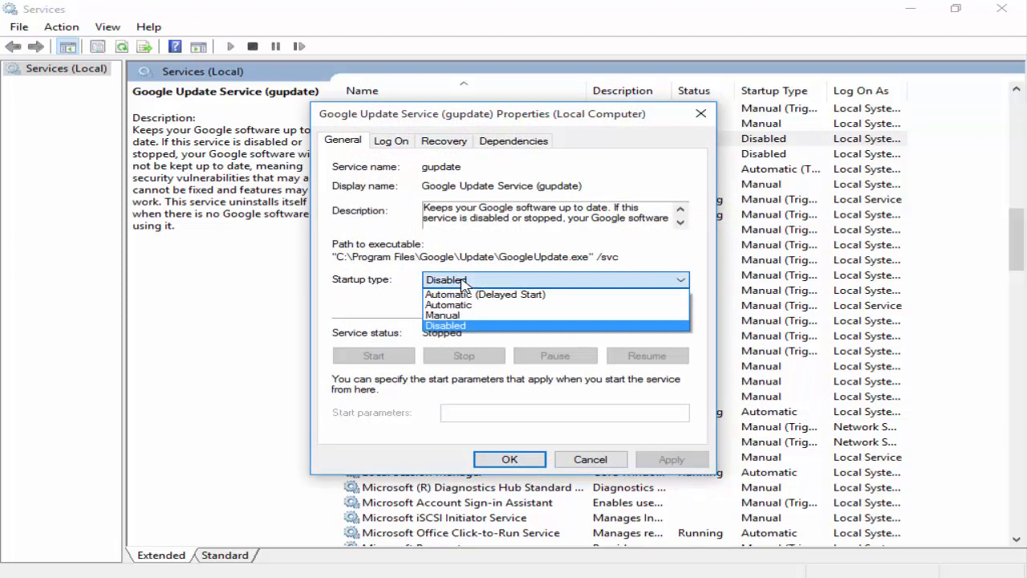
{"action": "mouse_move", "coordinate": [453, 305]}
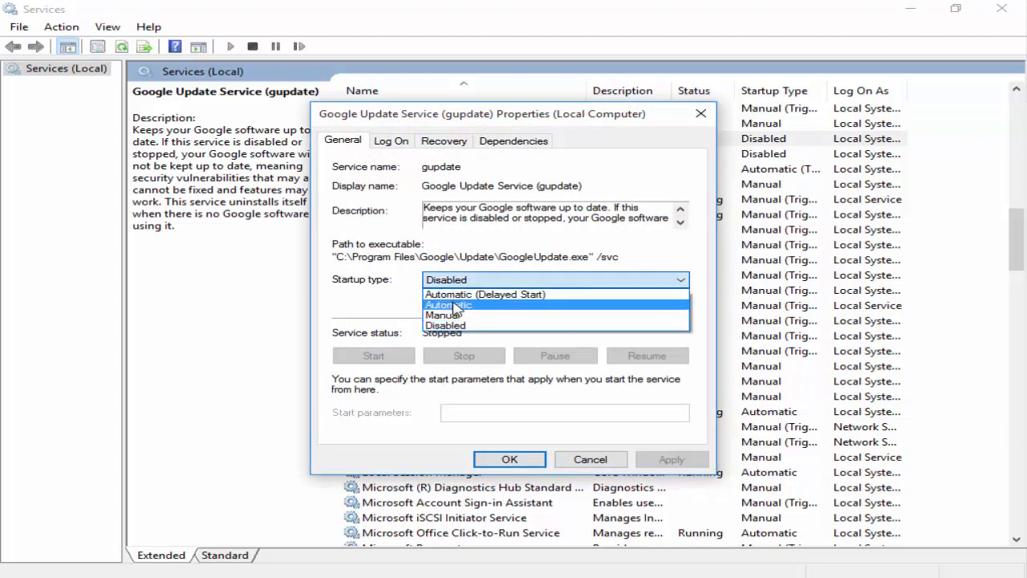
{"action": "left_click", "coordinate": [447, 305]}
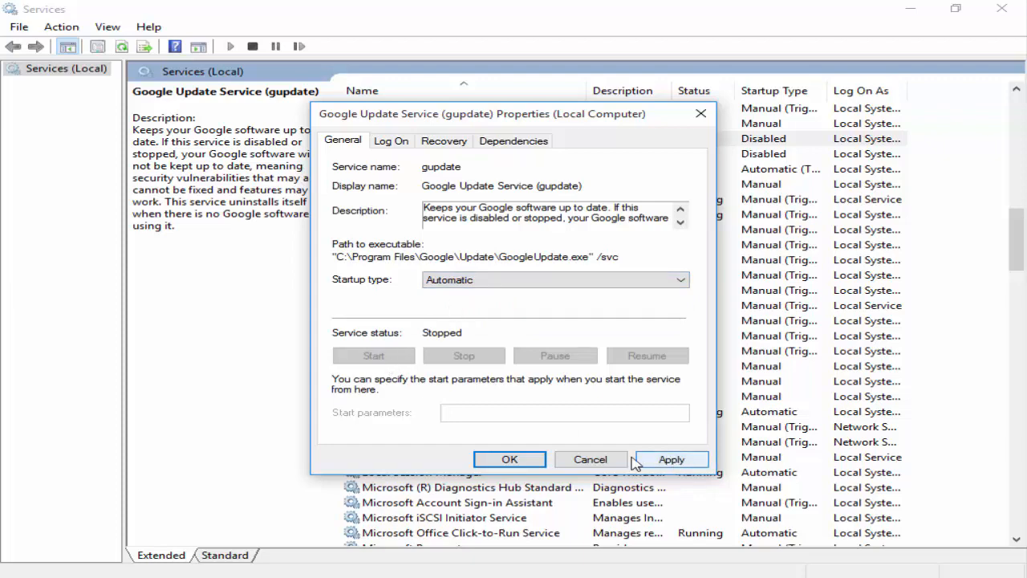
{"action": "left_click", "coordinate": [591, 460]}
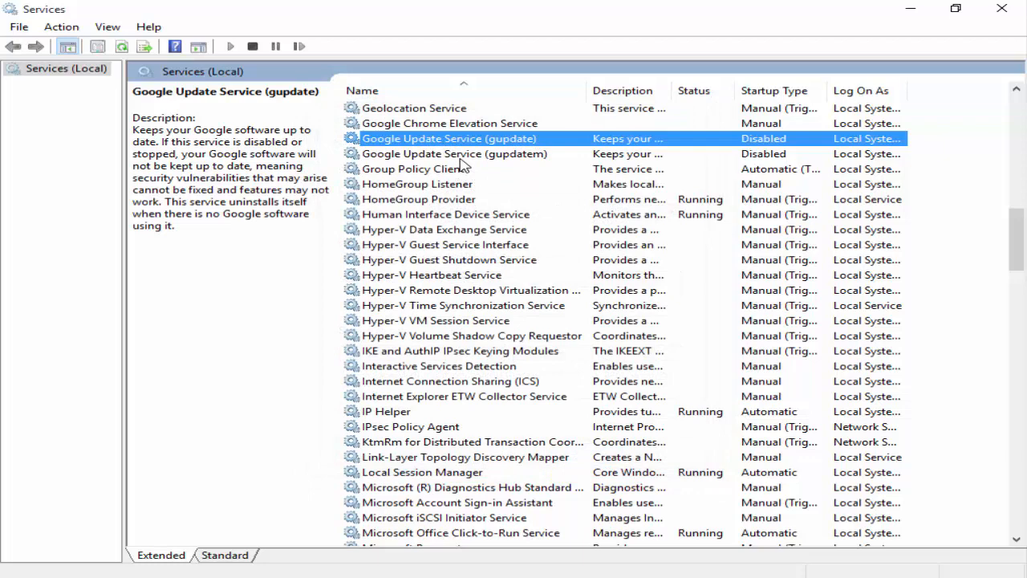
Step: Set Google Update Service (gupdatem) startup type to Automatic and confirm
{"action": "left_click", "coordinate": [455, 154]}
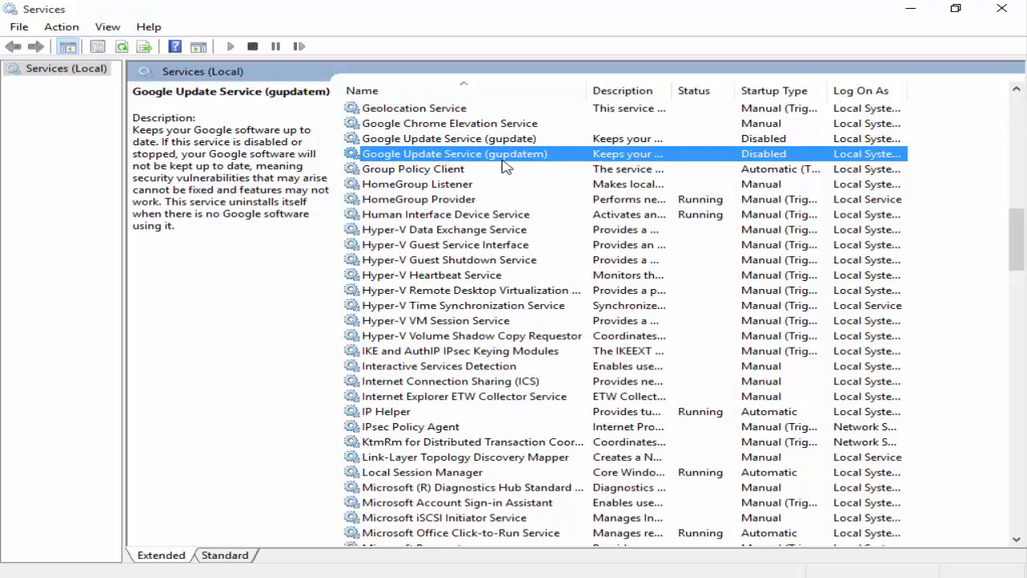
{"action": "mouse_move", "coordinate": [510, 164]}
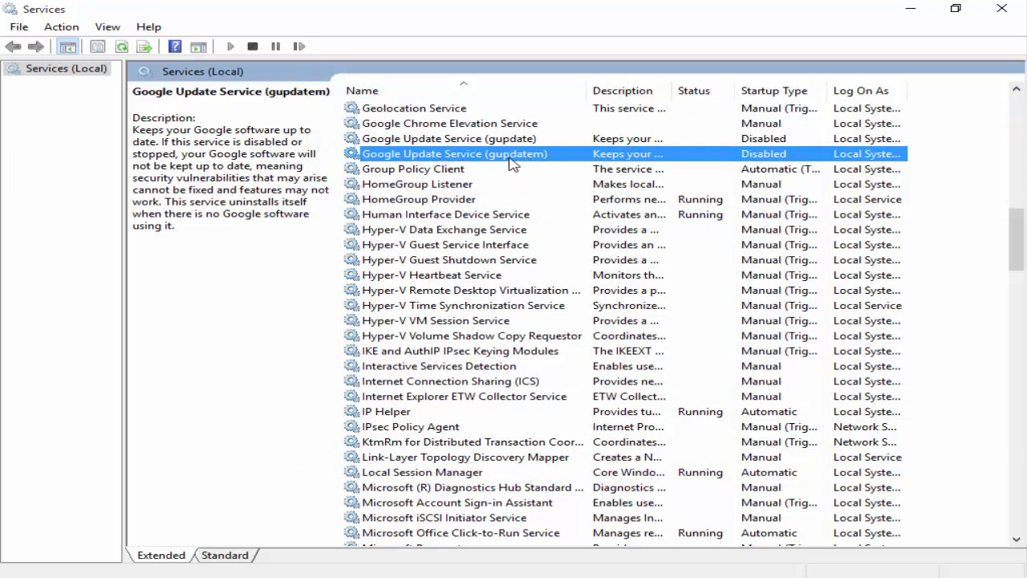
{"action": "double_click", "coordinate": [456, 154]}
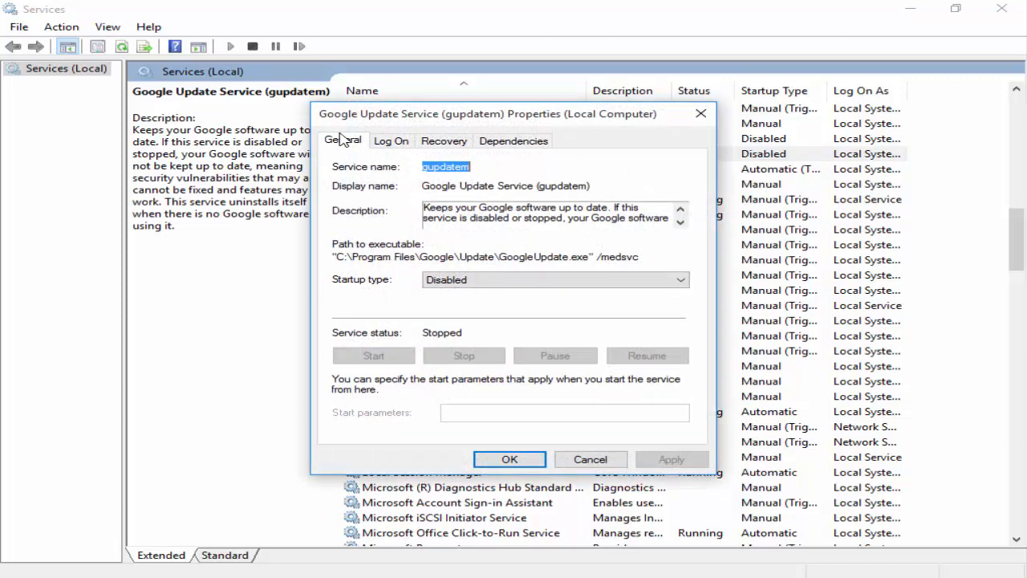
{"action": "left_click", "coordinate": [554, 280]}
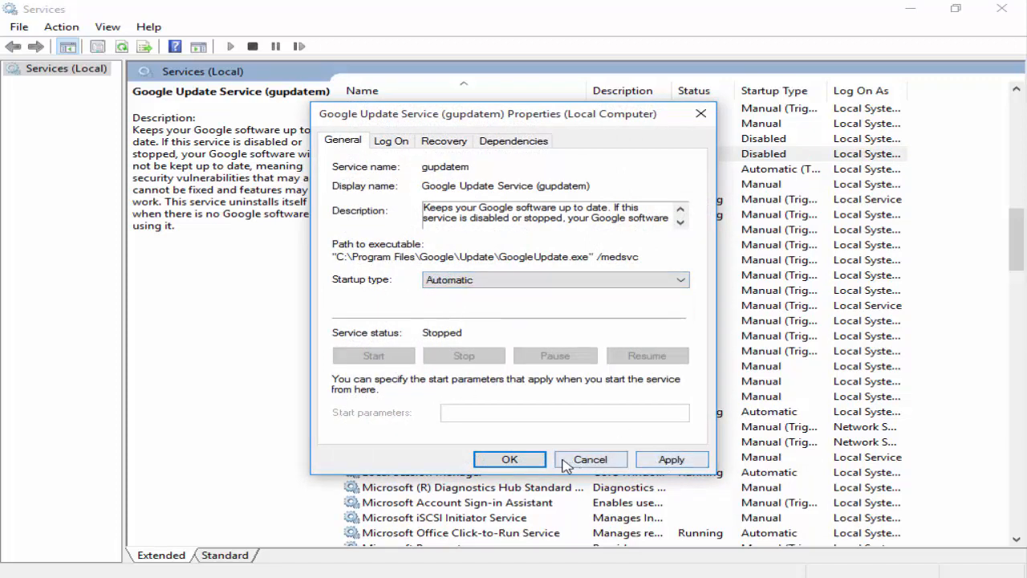
{"action": "left_click", "coordinate": [591, 460]}
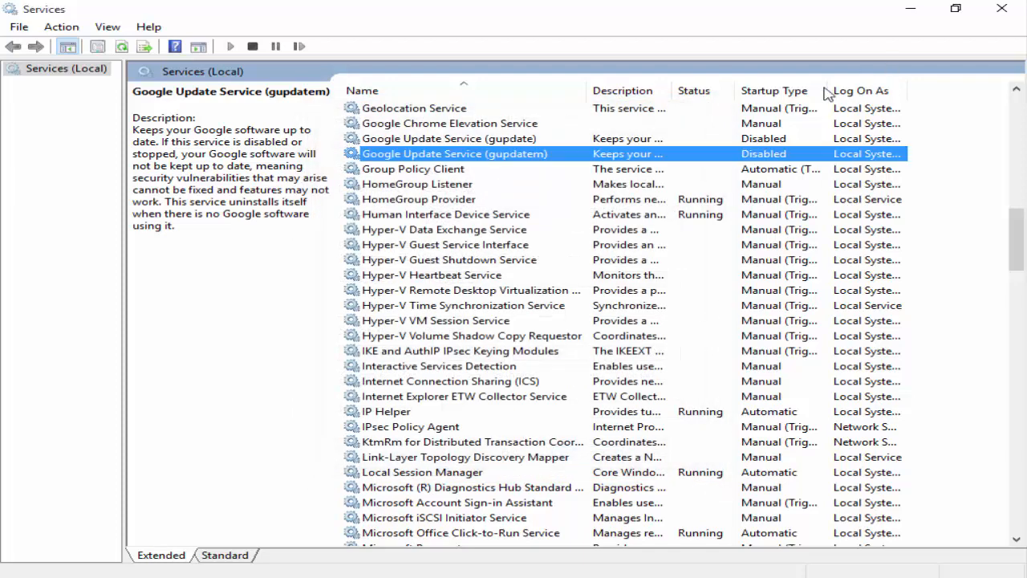
{"action": "mouse_move", "coordinate": [501, 369]}
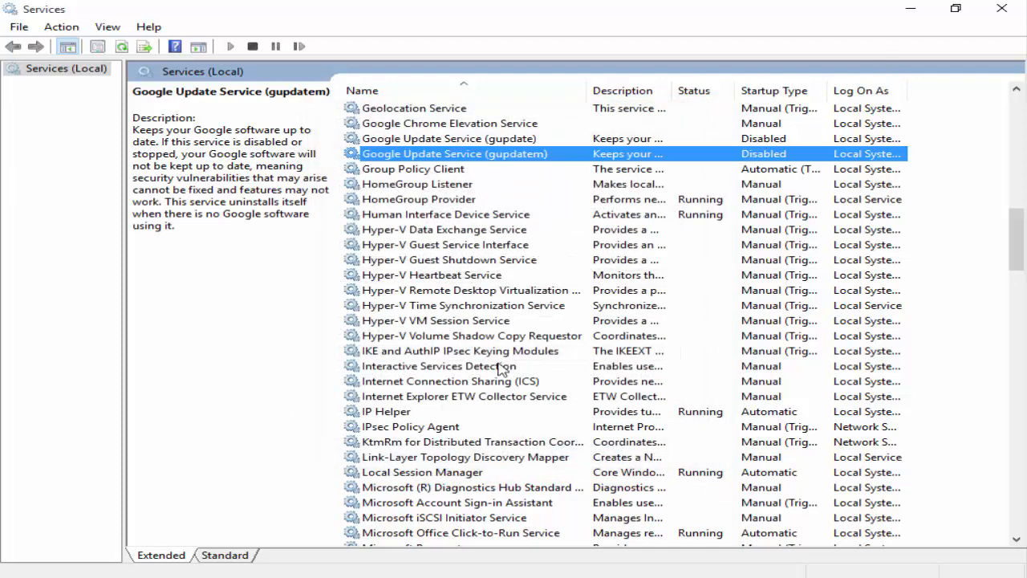